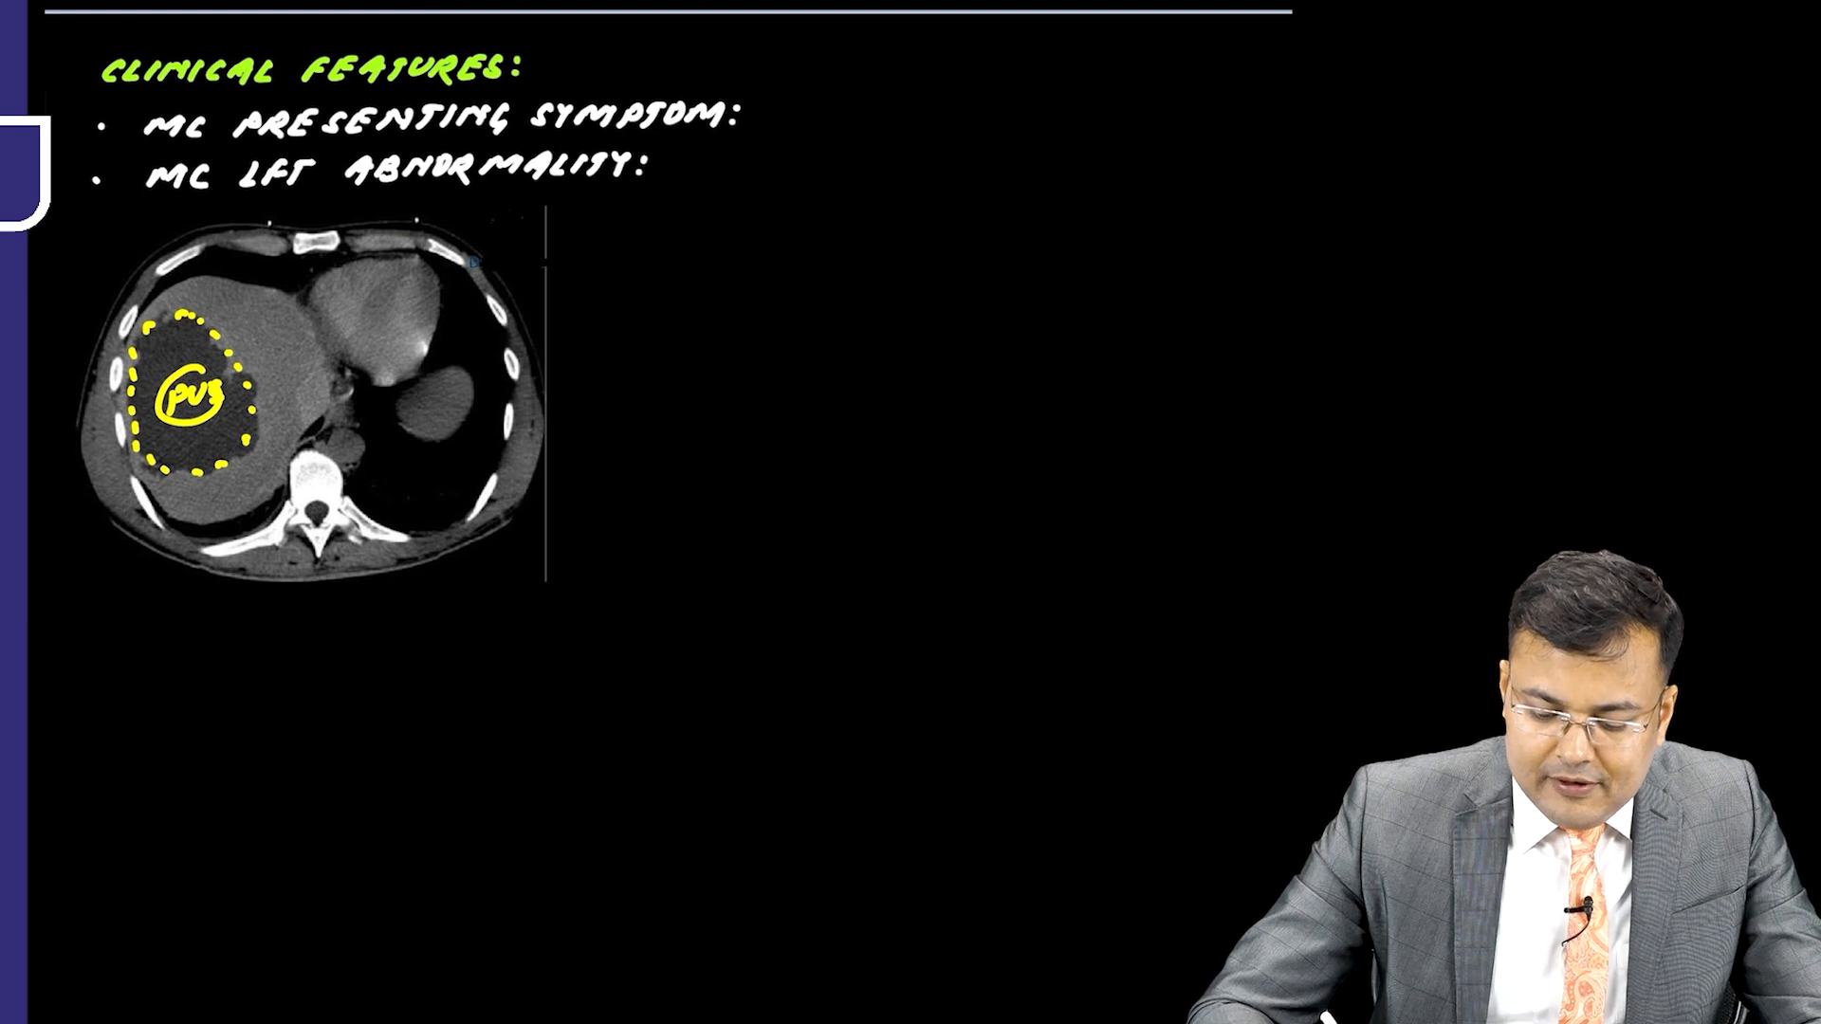
text(FEVER)
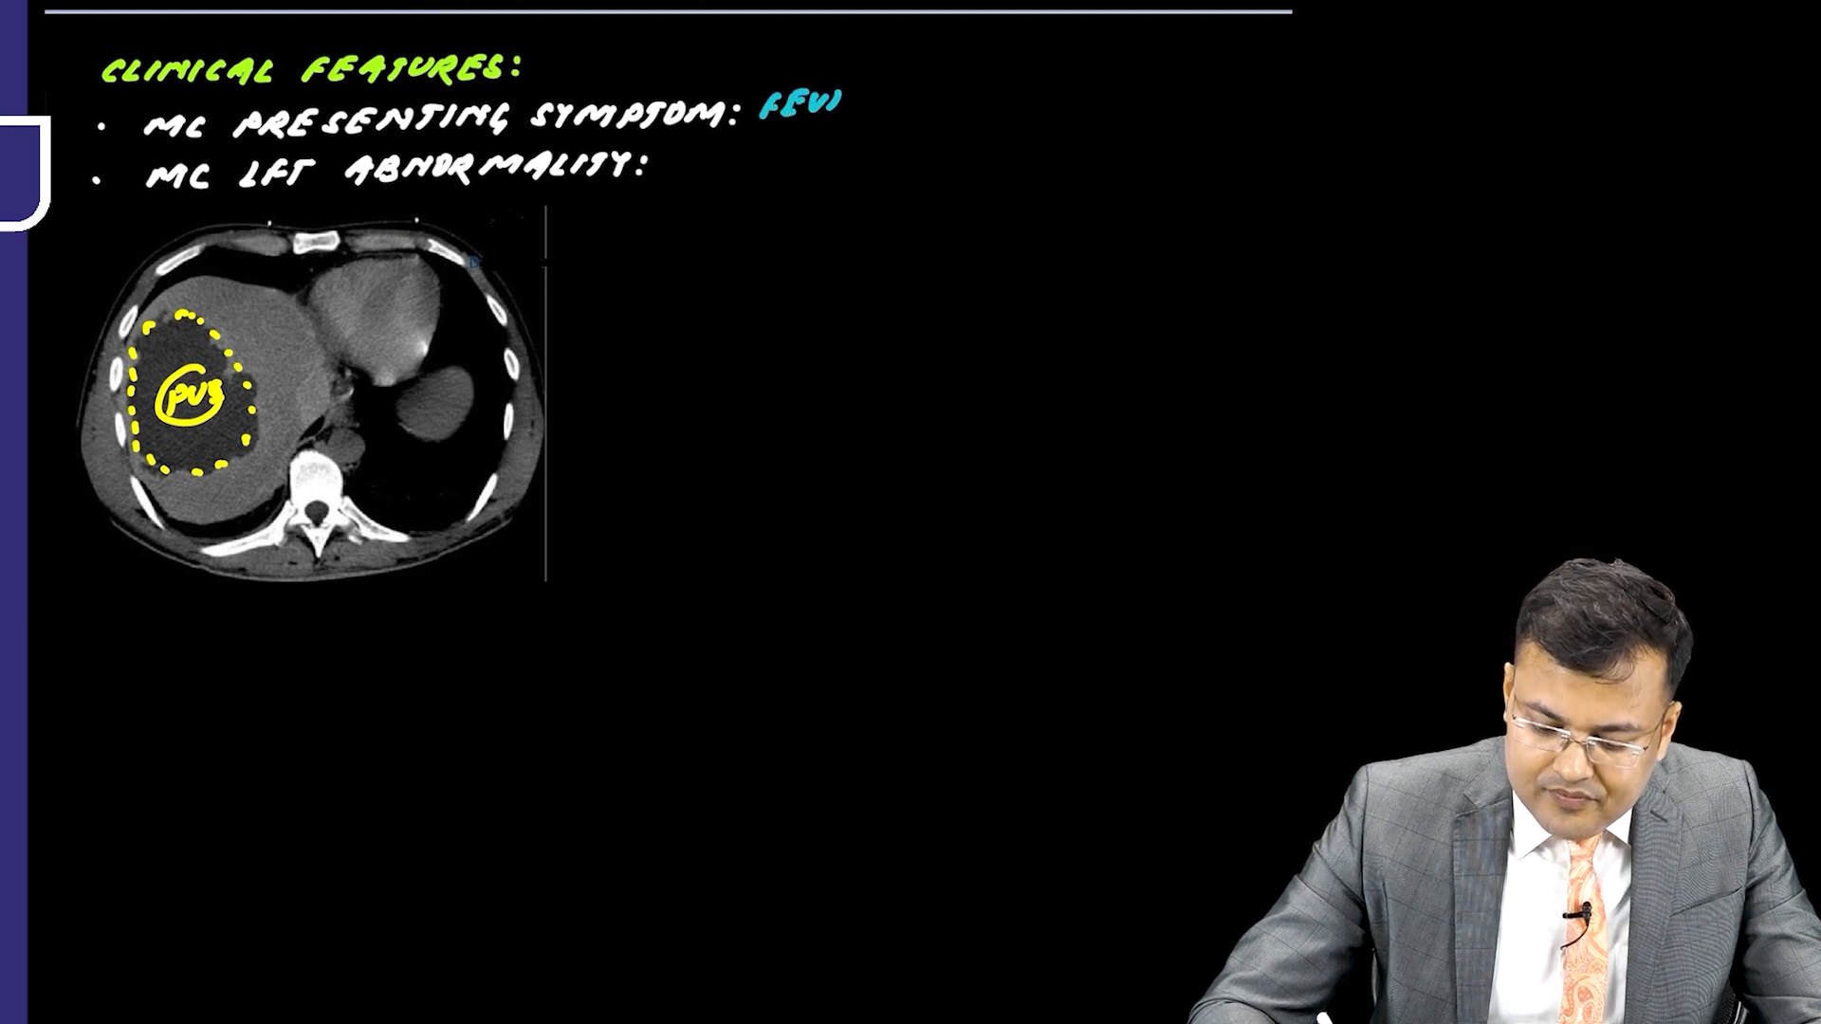